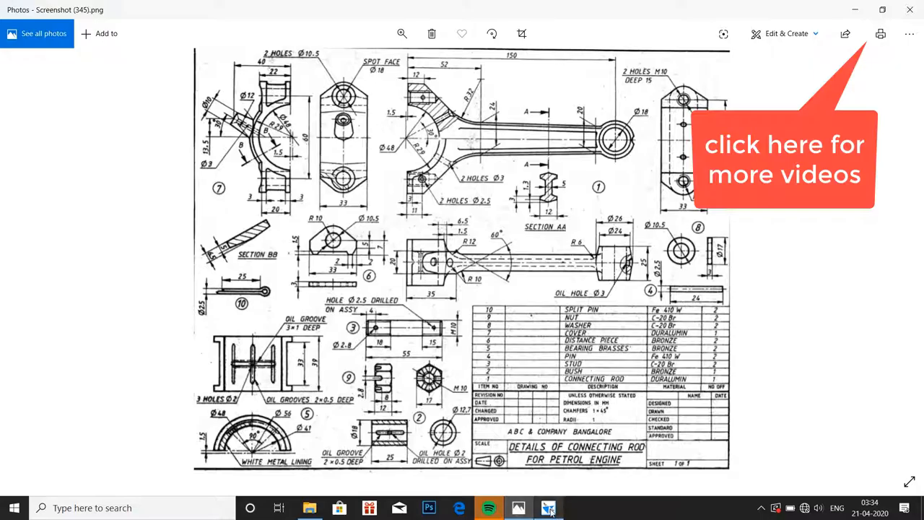
Switch from the Photos viewer back to the Solid Edge Part3 window
left_click(548, 508)
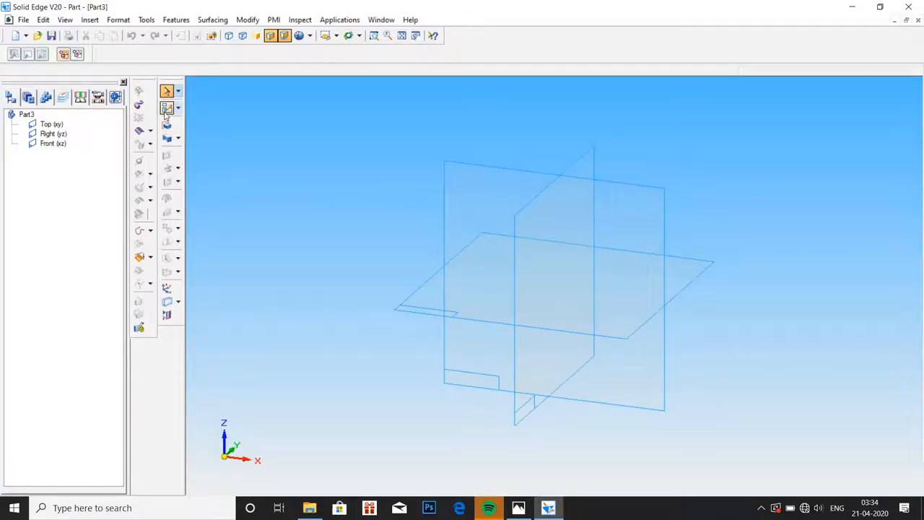
Start a protrusion from a 10 mm diameter circle and accept it as the extrusion profile
left_click(167, 106)
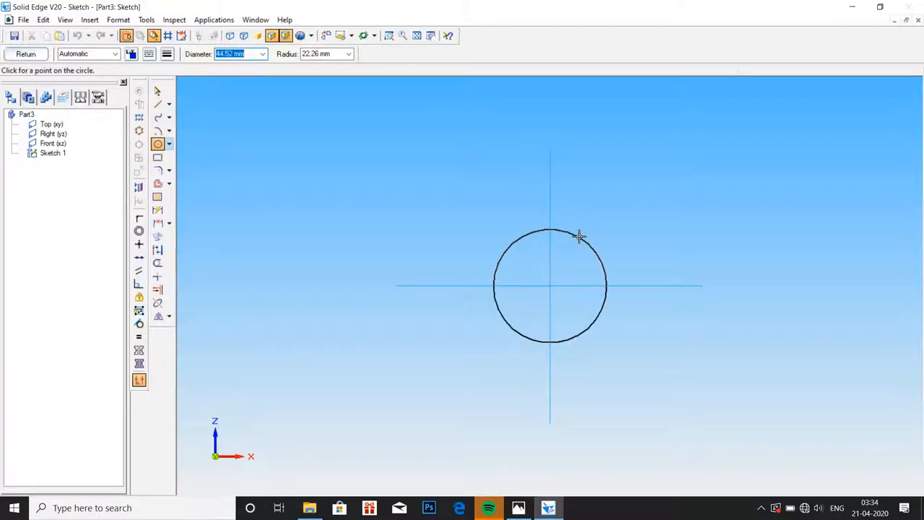
type("10")
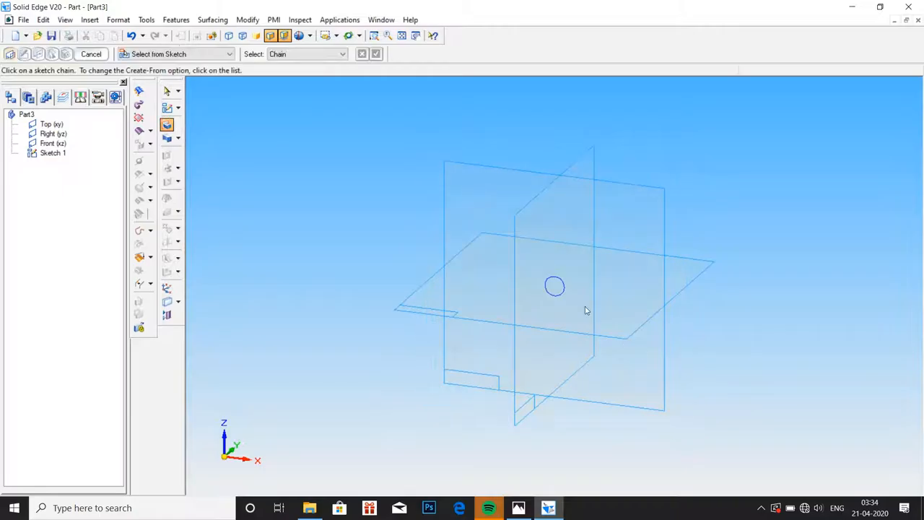
left_click(554, 286)
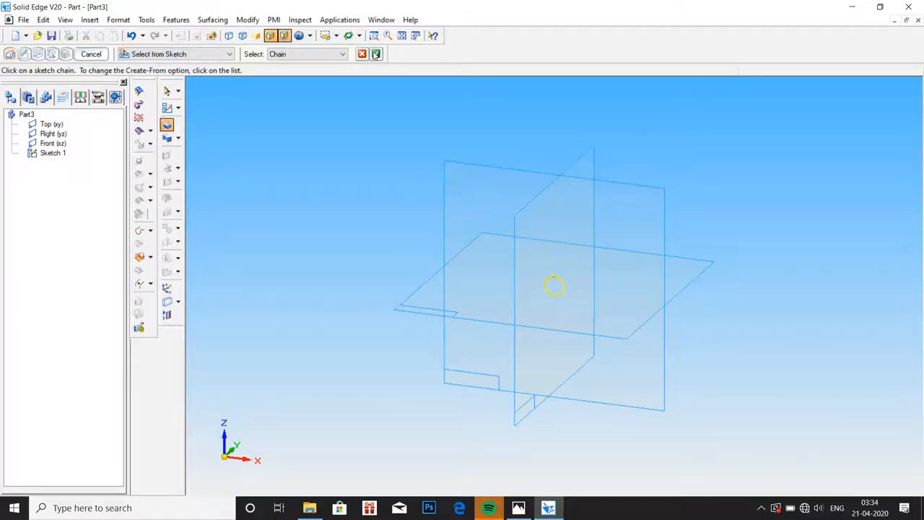
left_click(555, 285)
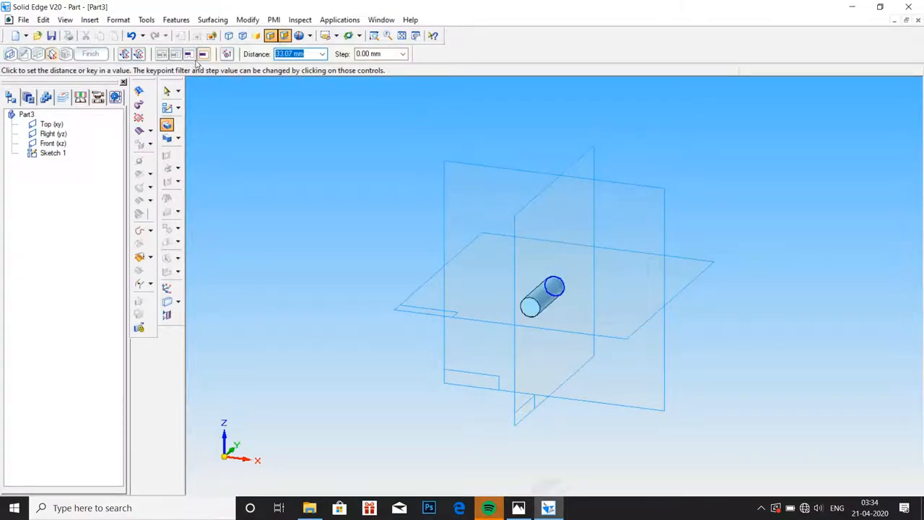
mouse_move(188, 53)
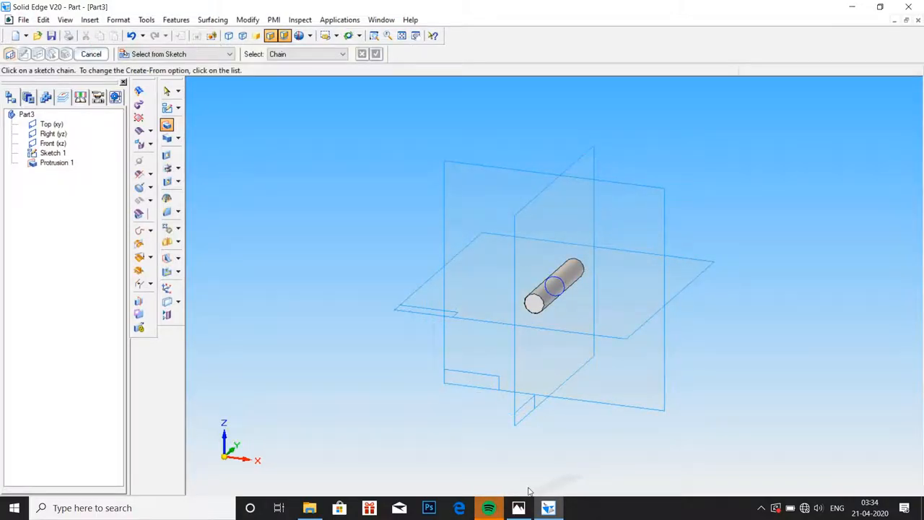
left_click(518, 509)
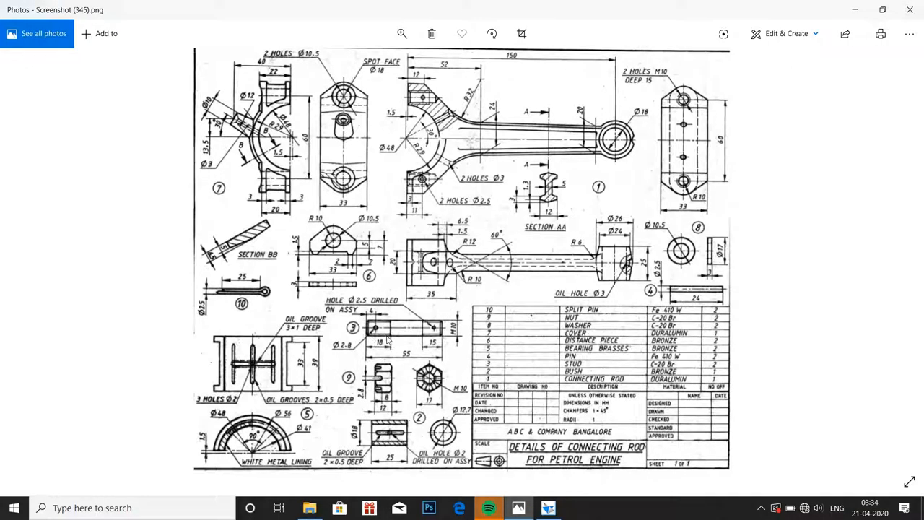
mouse_move(488, 436)
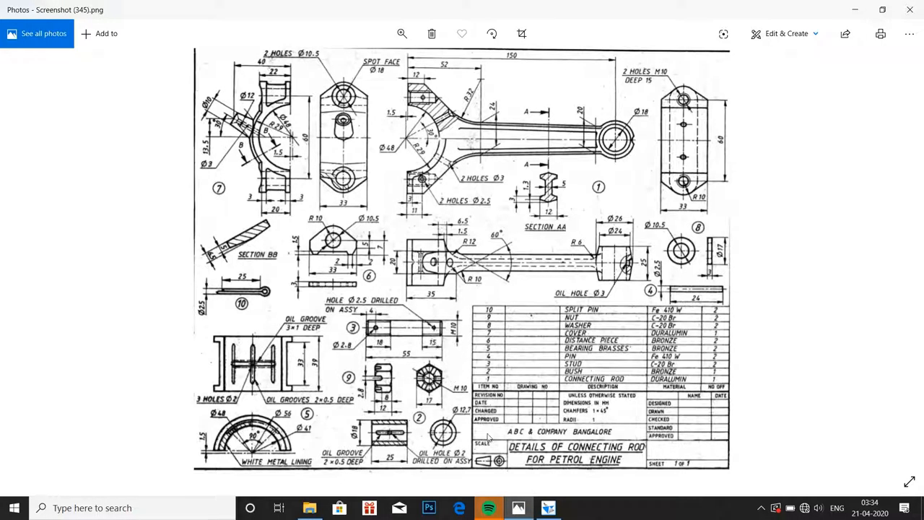
left_click(548, 509)
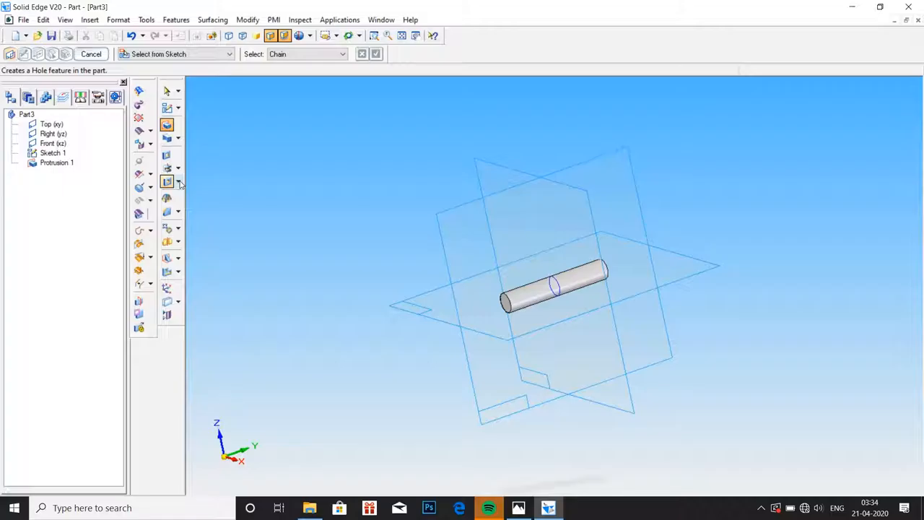
Start a straight thread on the cylinder face, beginning at one end edge
left_click(179, 182)
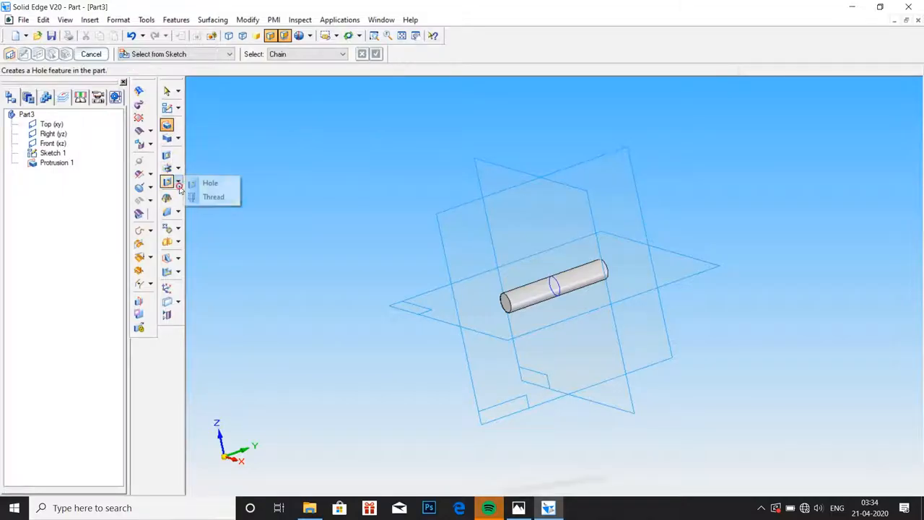
left_click(214, 196)
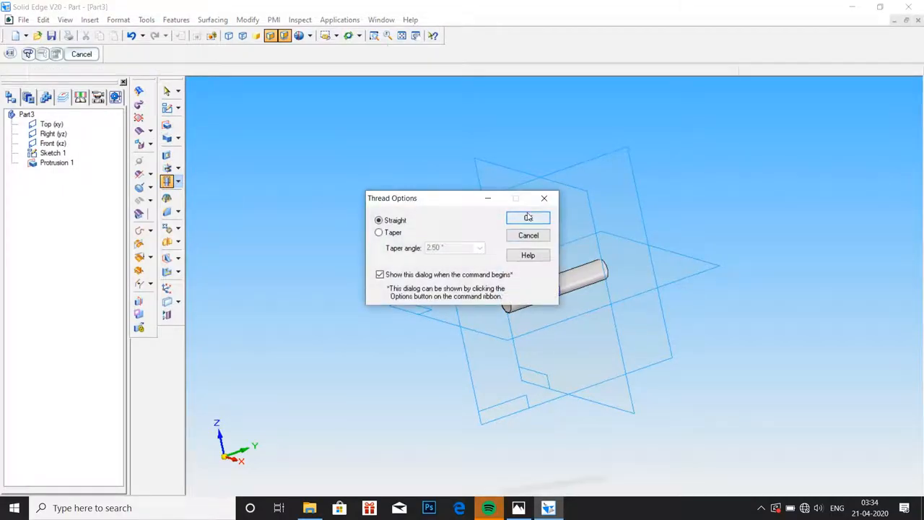
left_click(528, 216)
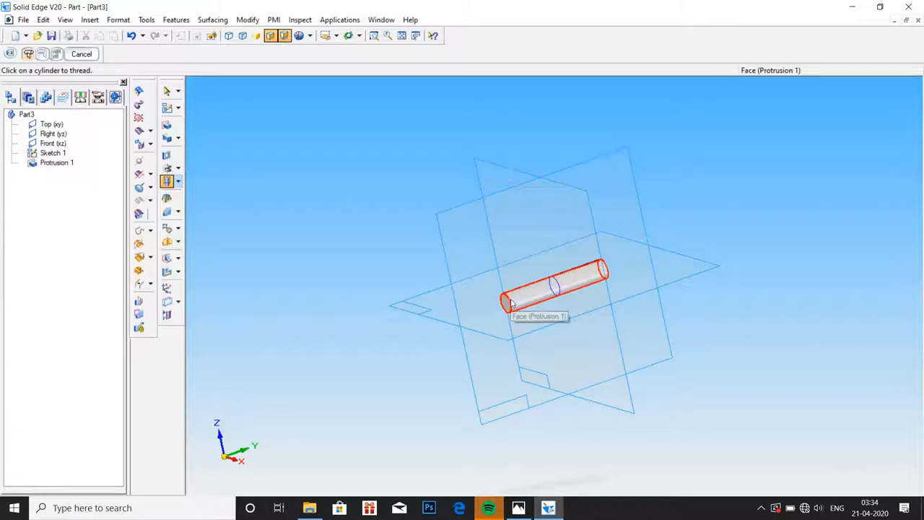
left_click(537, 289)
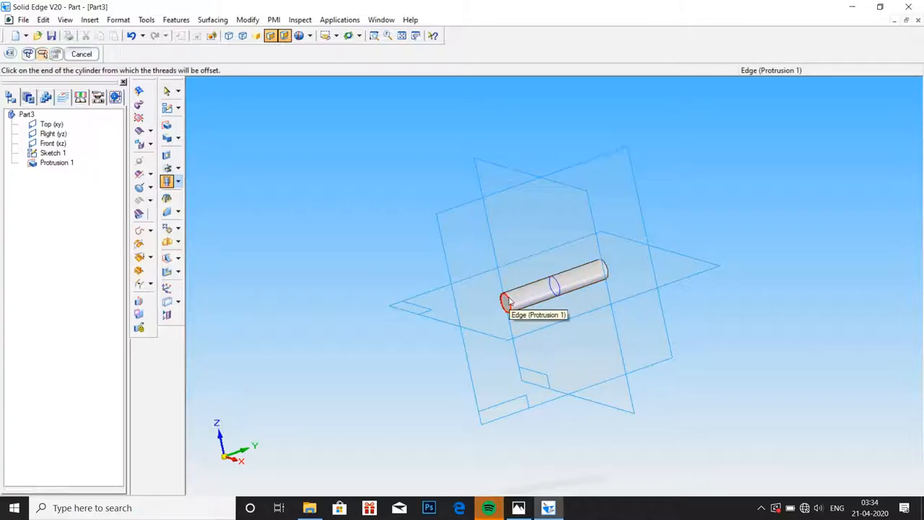
left_click(508, 299)
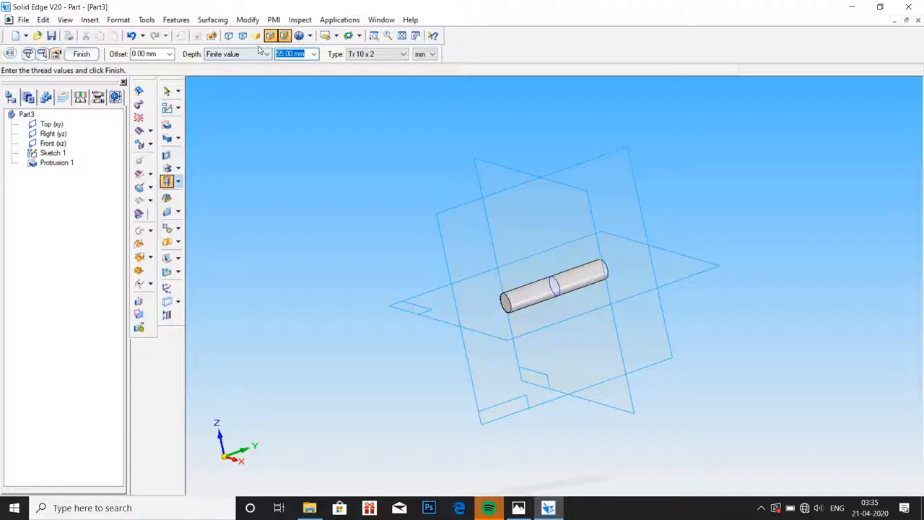
Set the thread to 18 mm finite depth, type M10, and finish Thread 1
type("18")
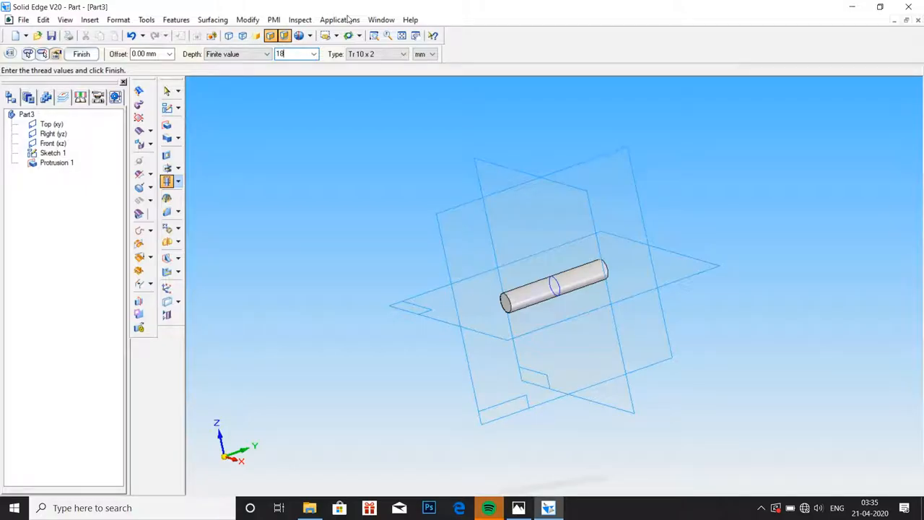
left_click(401, 55)
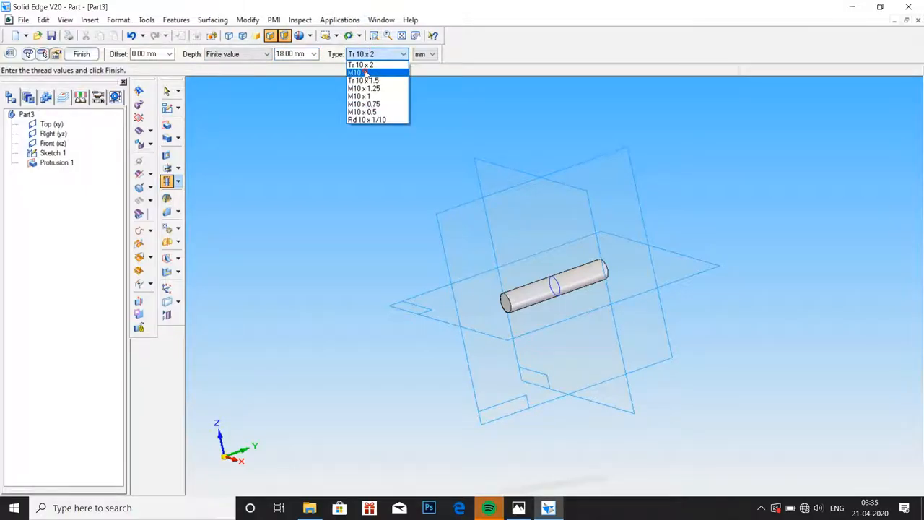
left_click(355, 73)
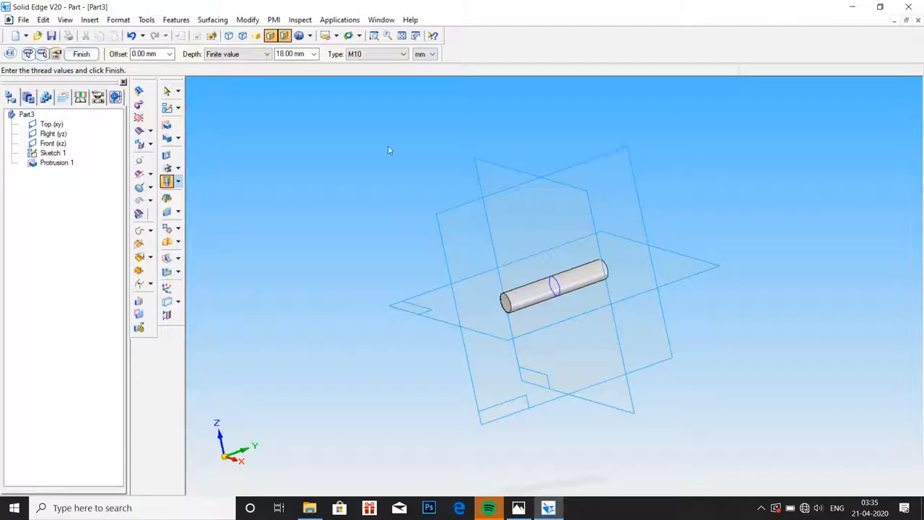
left_click(81, 53)
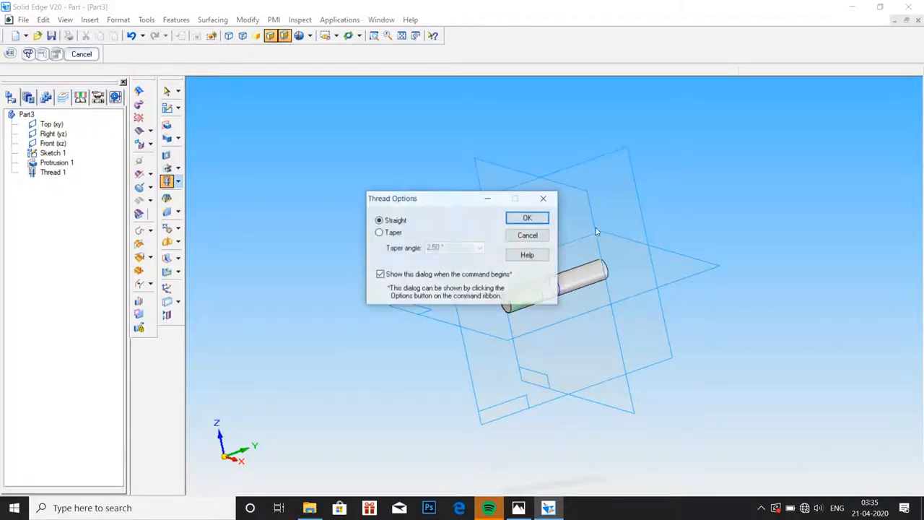
Add a straight M10 thread with a 15 mm finite depth at the other end and finish it
left_click(527, 217)
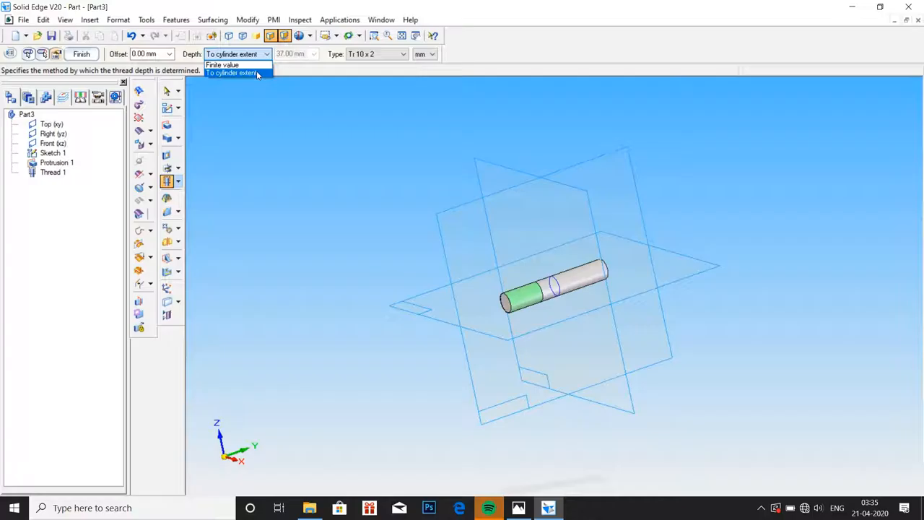
left_click(223, 65)
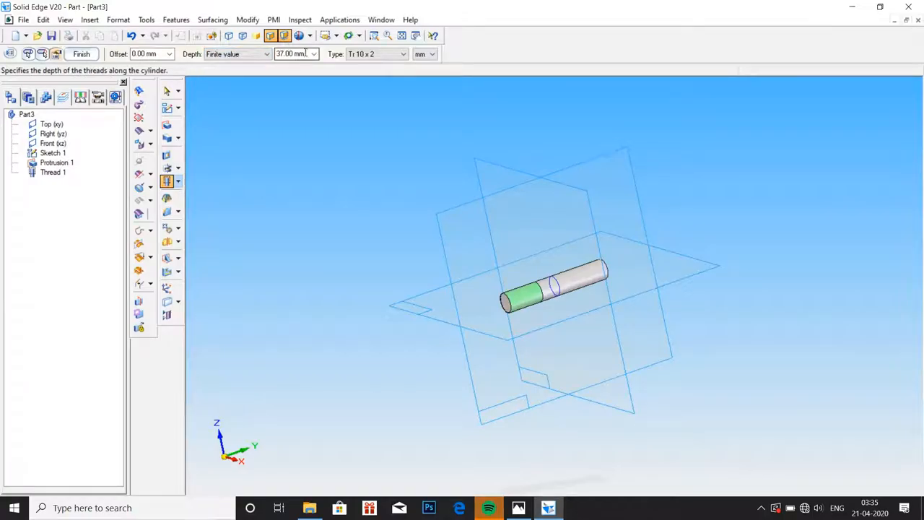
type("15")
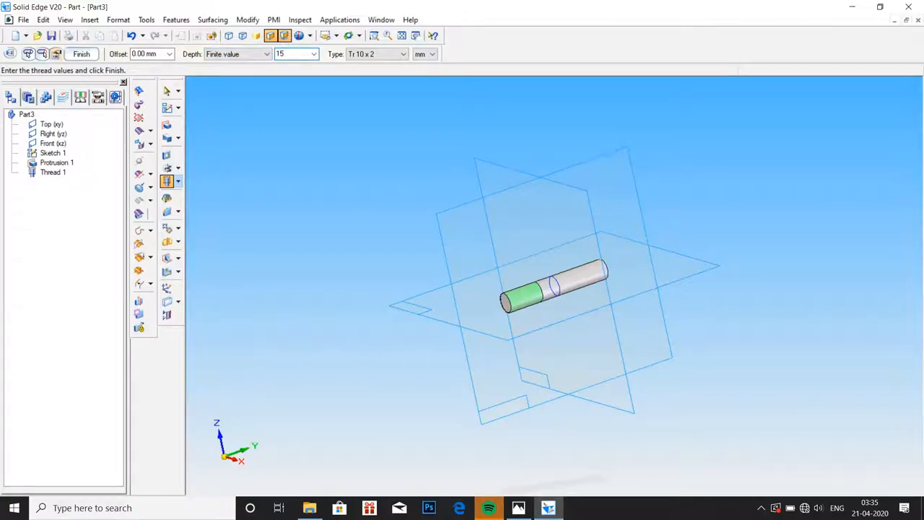
left_click(402, 54)
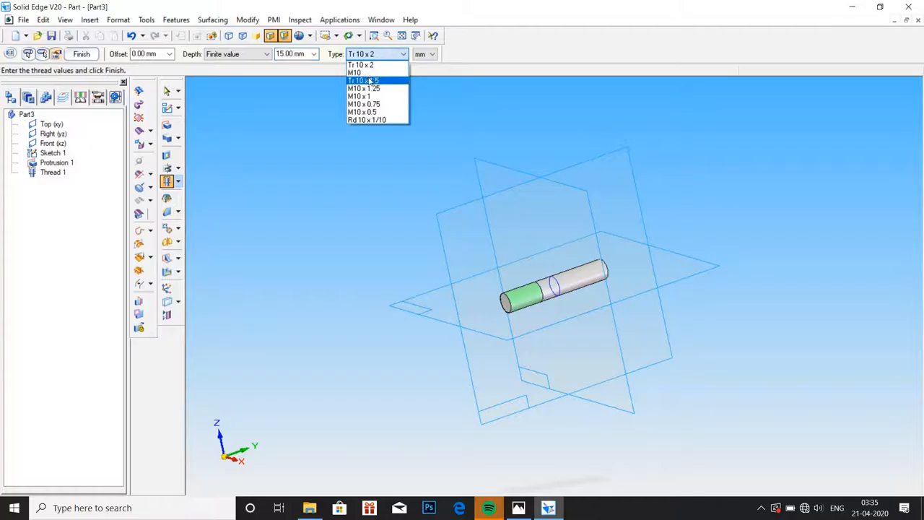
left_click(355, 72)
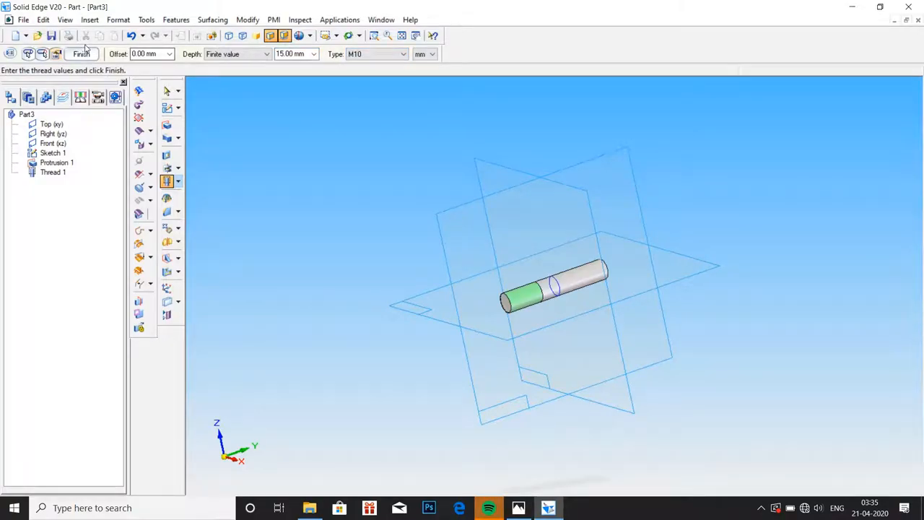
left_click(81, 54)
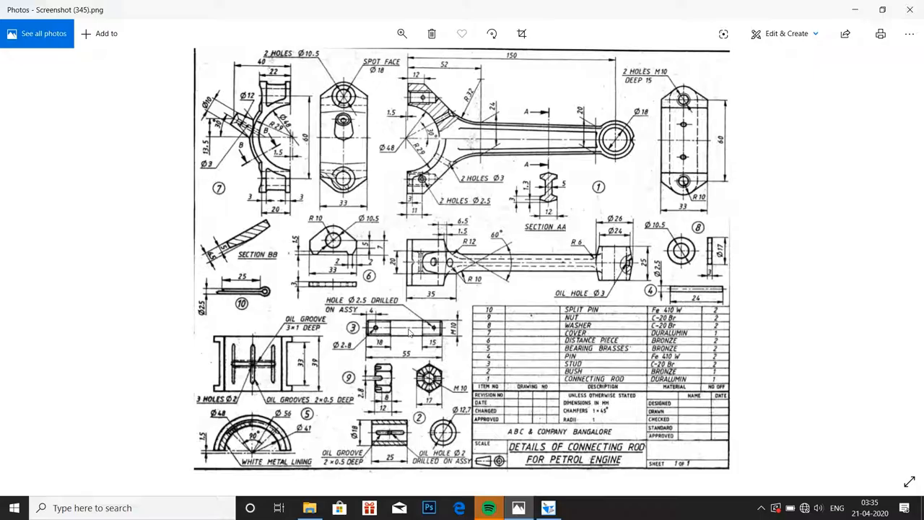
mouse_move(397, 333)
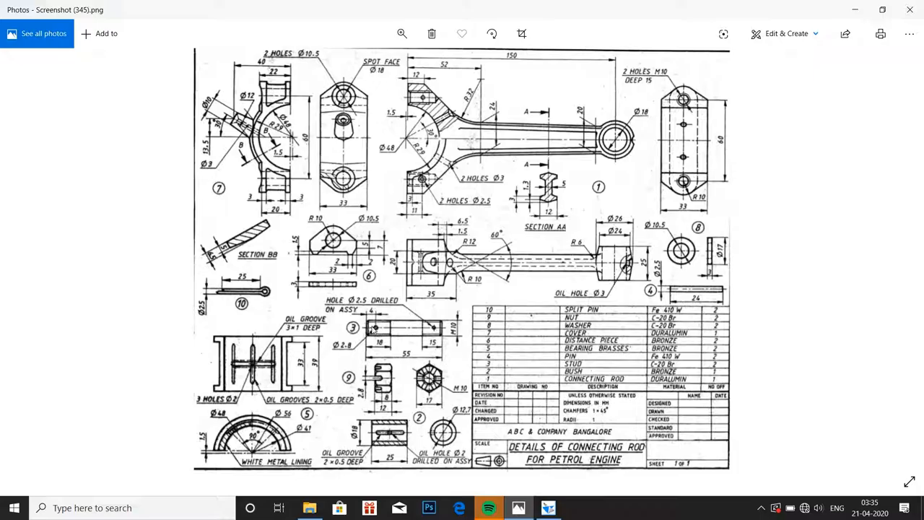
mouse_move(350, 347)
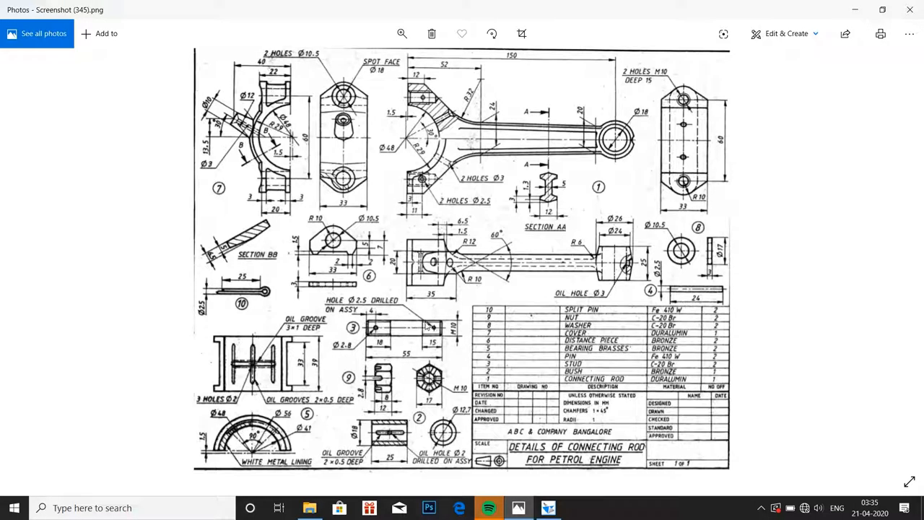
mouse_move(430, 327)
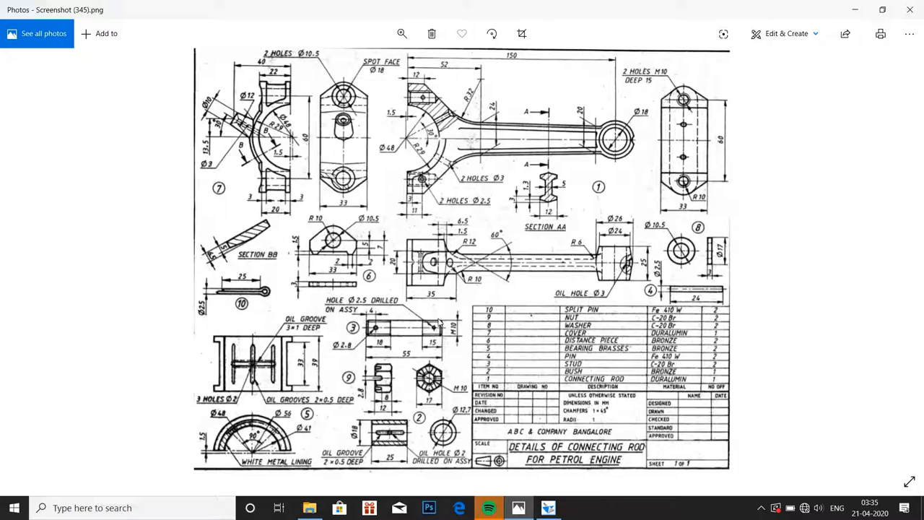
mouse_move(448, 440)
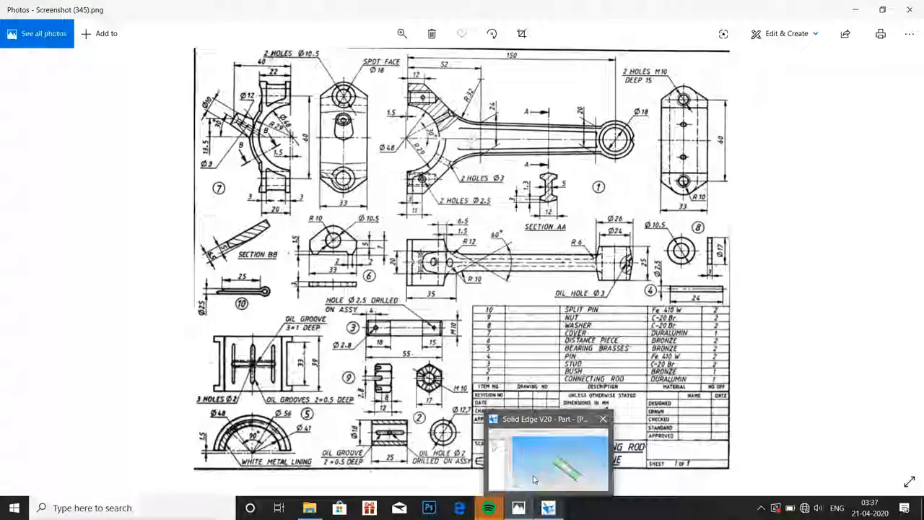
Sketch on the Front plane a 2.8 mm circle near the left end of the stud
left_click(548, 455)
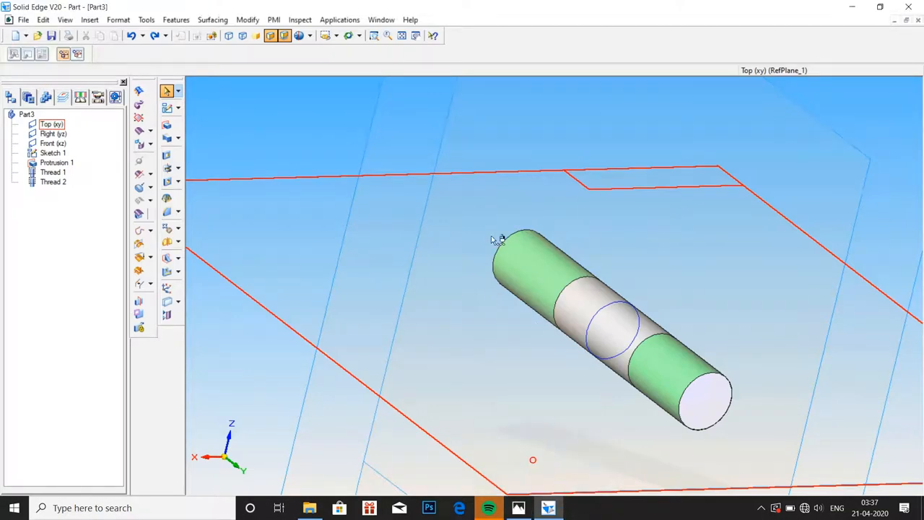
left_click(52, 143)
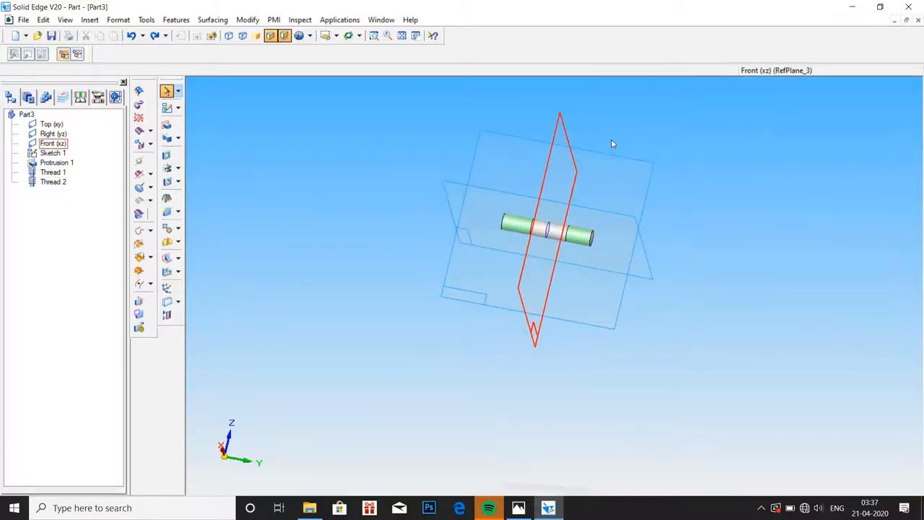
left_click(52, 133)
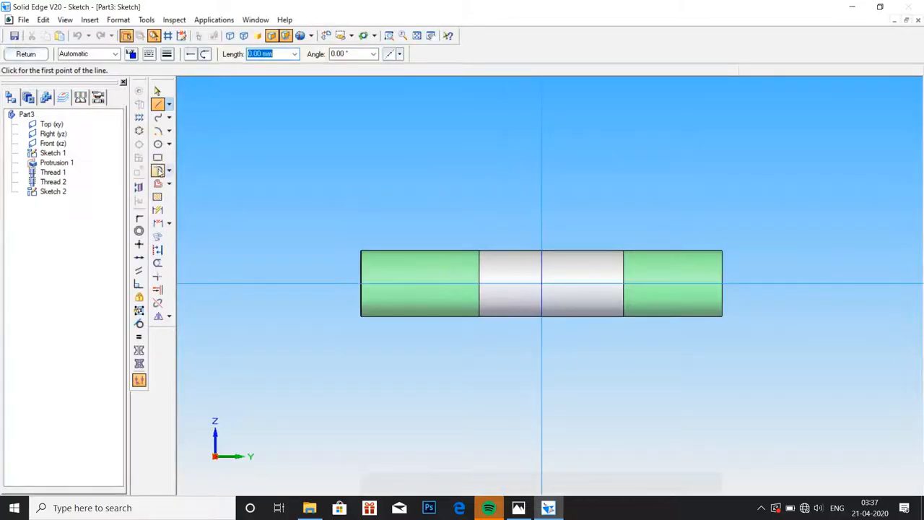
left_click(158, 144)
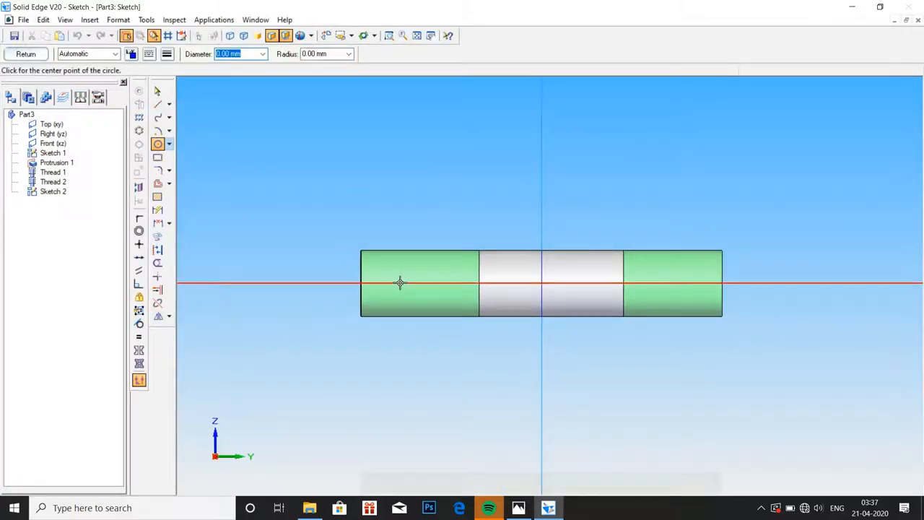
left_click(399, 281)
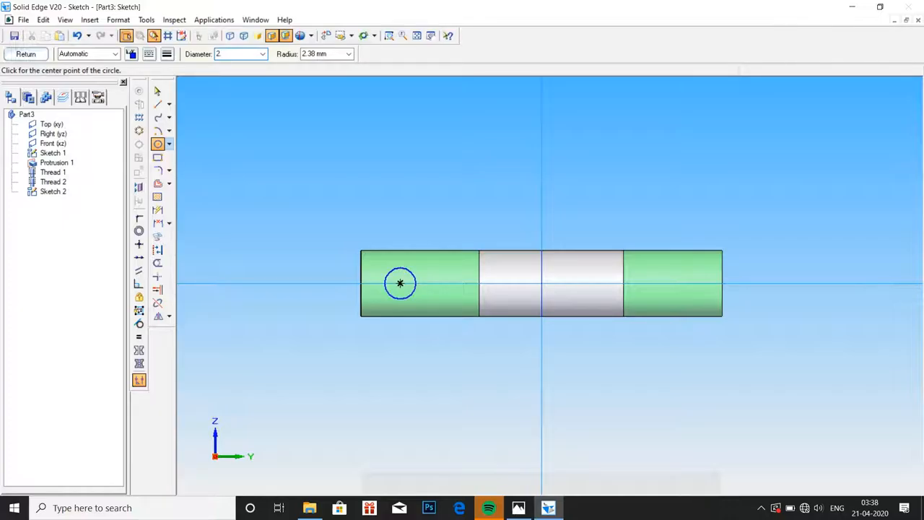
type("2.8")
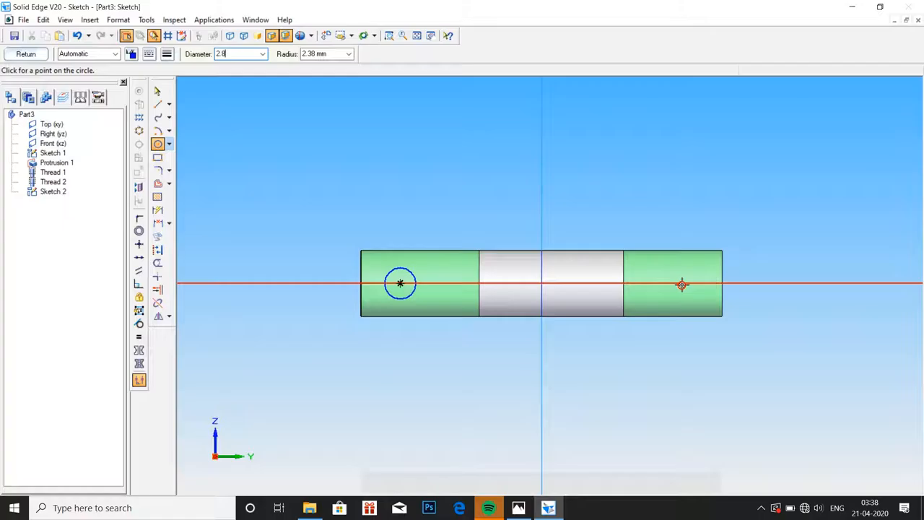
Add a matching 2.80 mm circle near the right end, dimension it, and return to the part
left_click(681, 283)
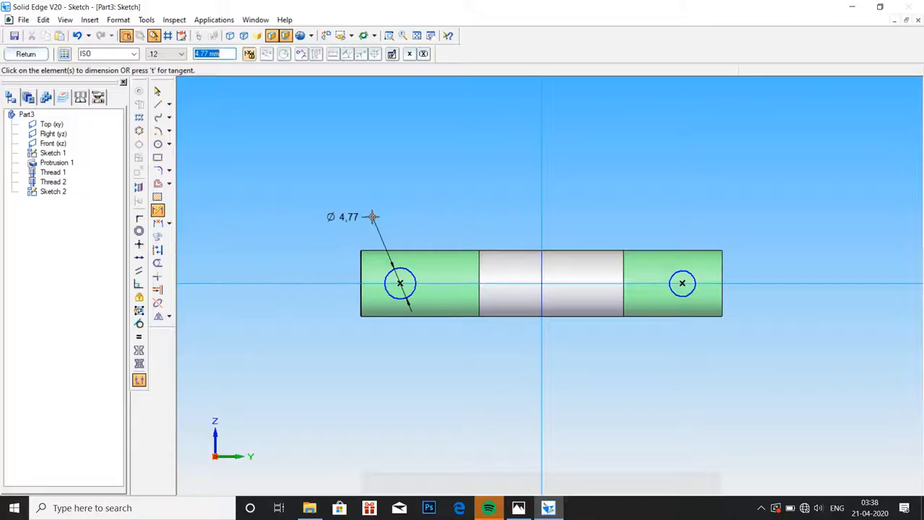
type("2.80 mm")
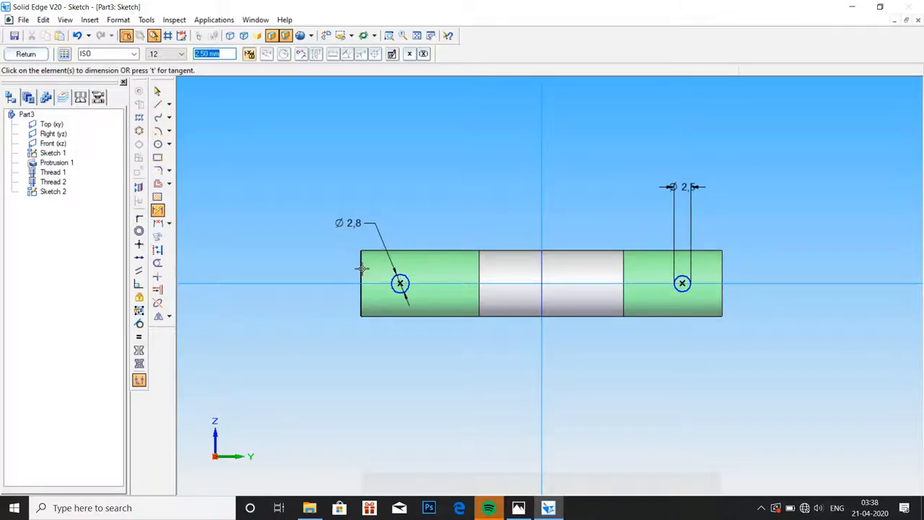
left_click(360, 282)
type("4")
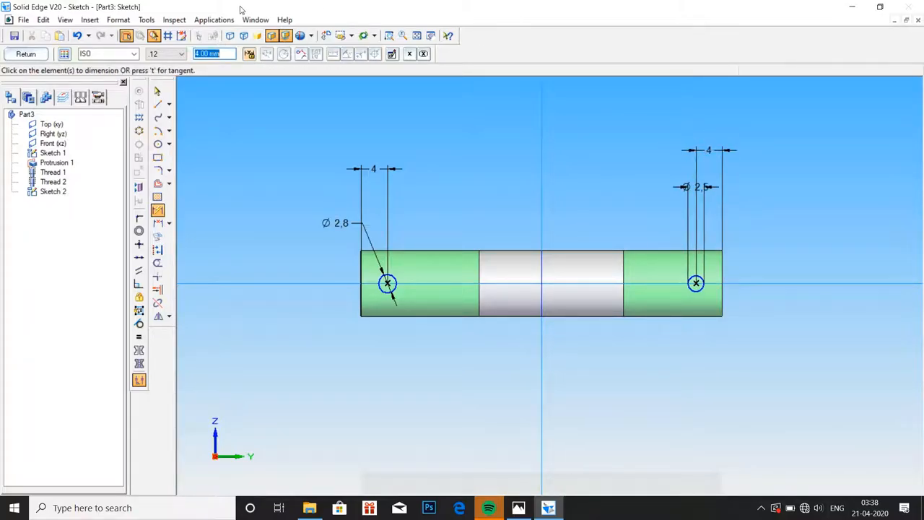
left_click(26, 53)
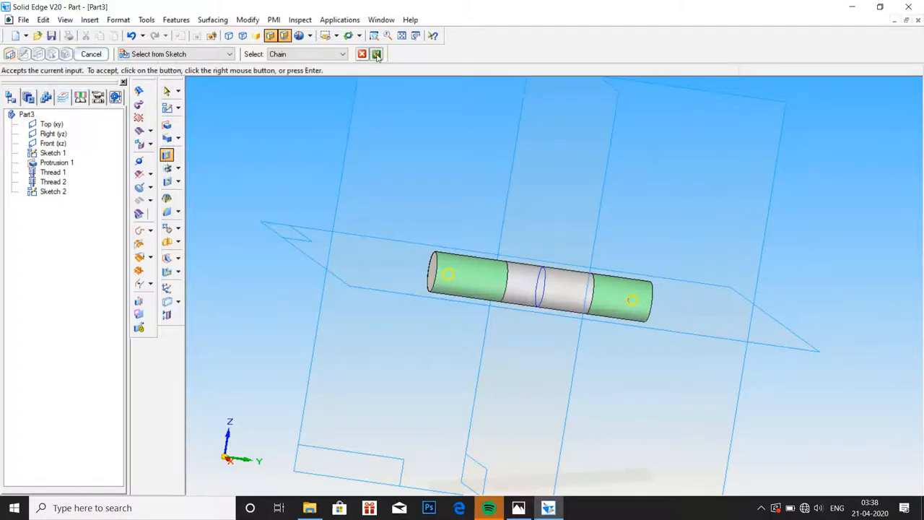
Accept both sketch circles as the cutout profile for the through cross holes
left_click(376, 55)
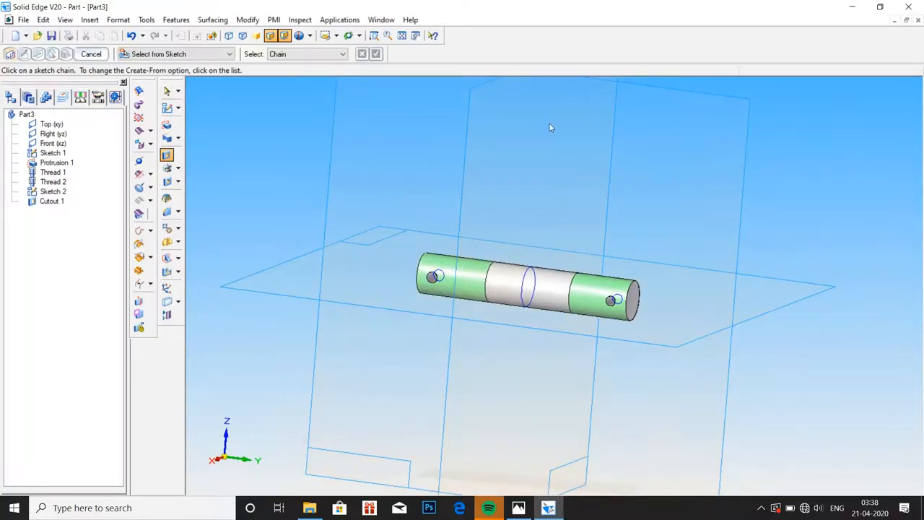
mouse_move(558, 213)
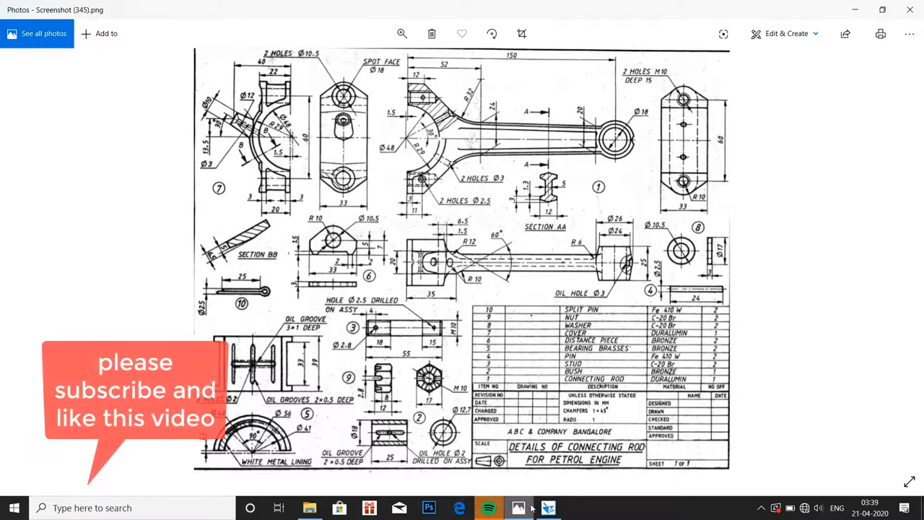
Assign material 'c-2' to the stud via Tools > Material Table
left_click(548, 508)
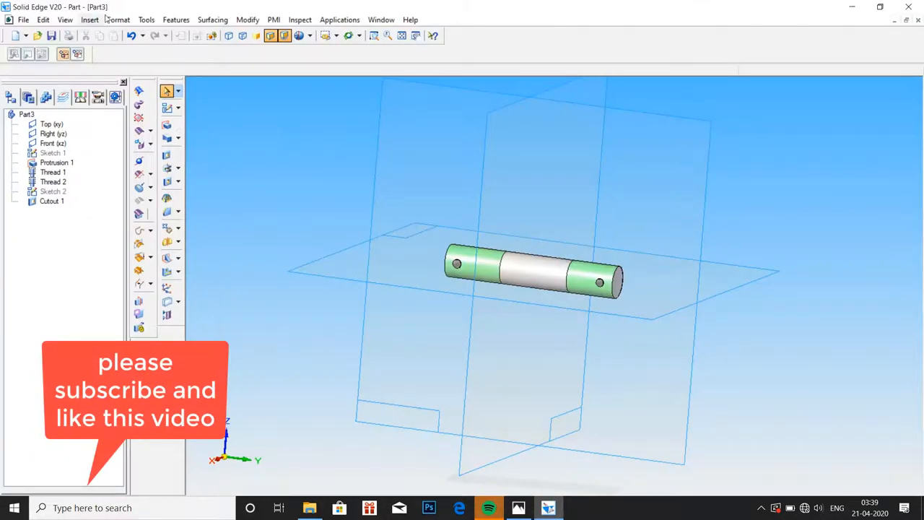
left_click(146, 20)
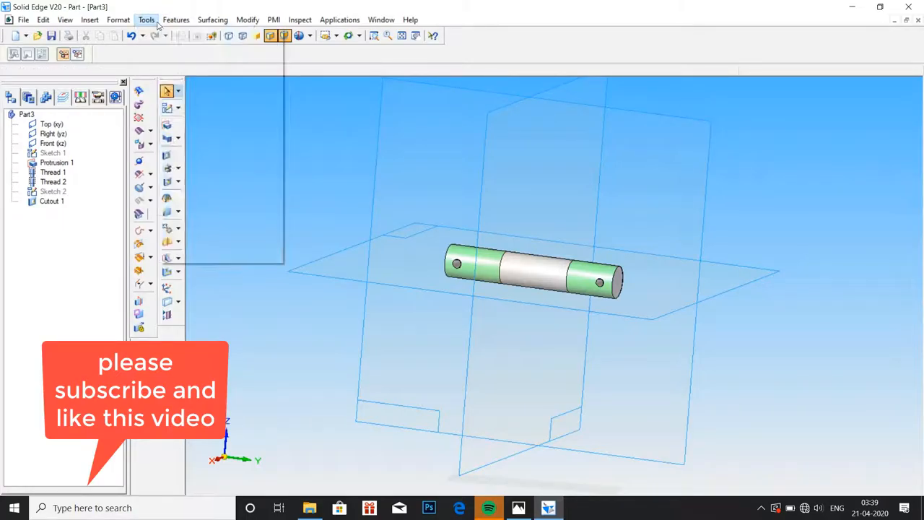
left_click(146, 20)
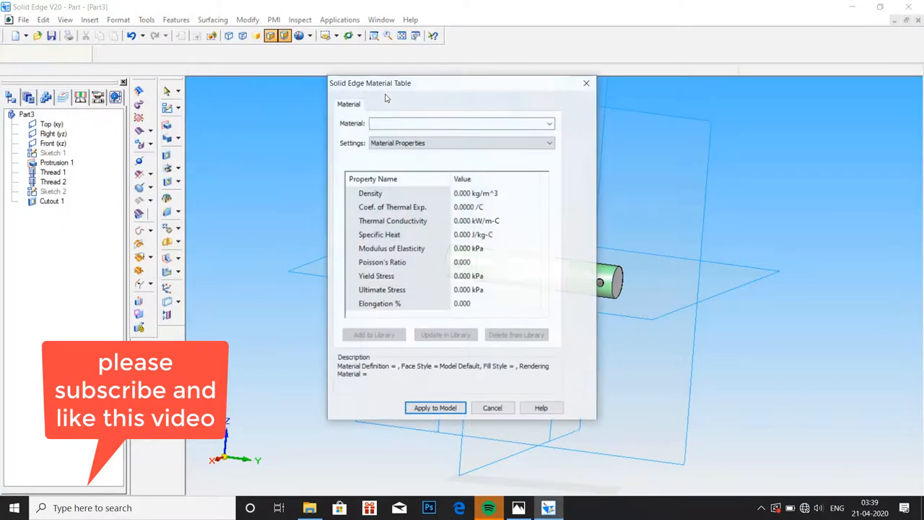
left_click(459, 122)
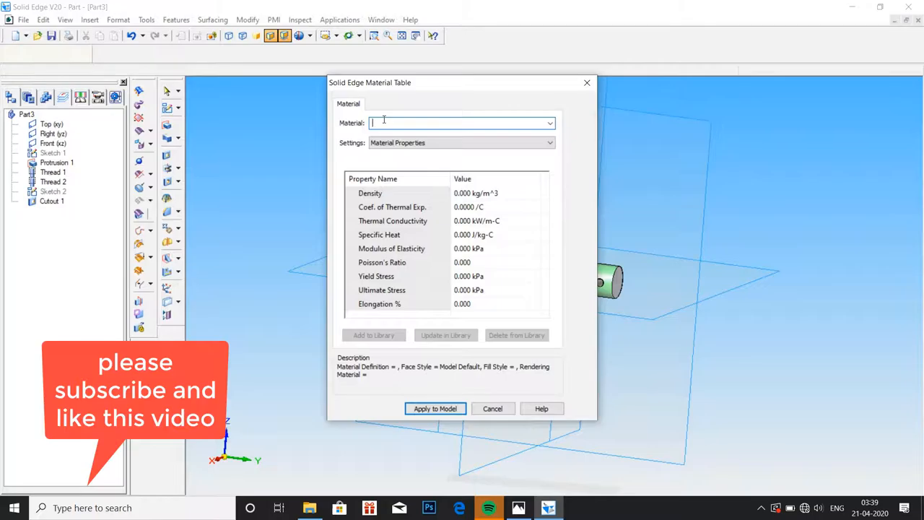
type("c-2")
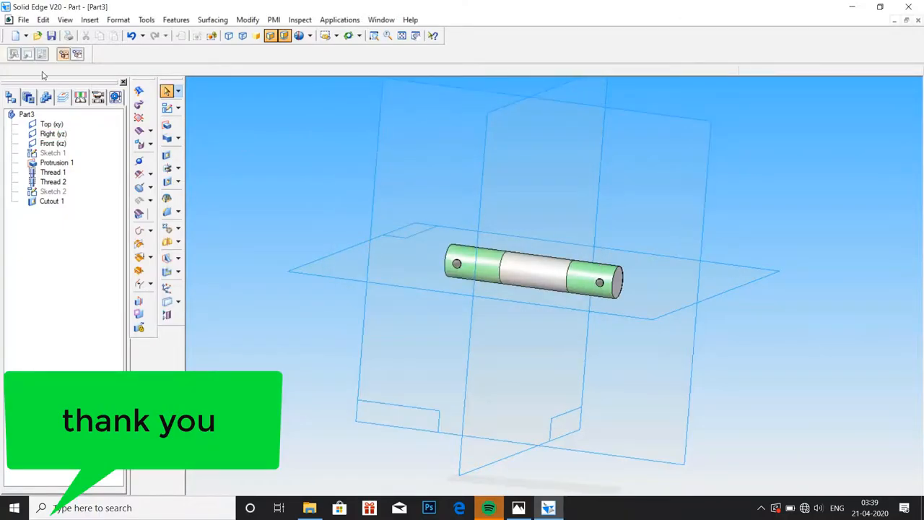
left_click(23, 20)
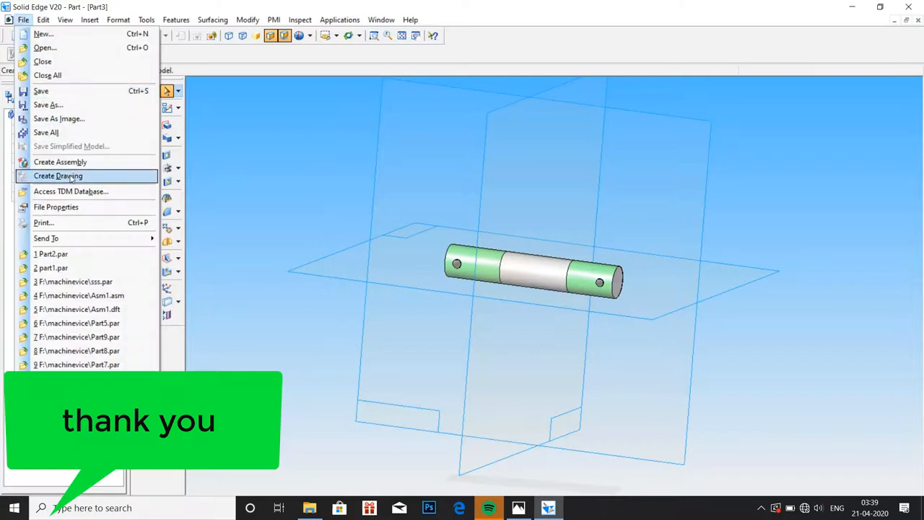